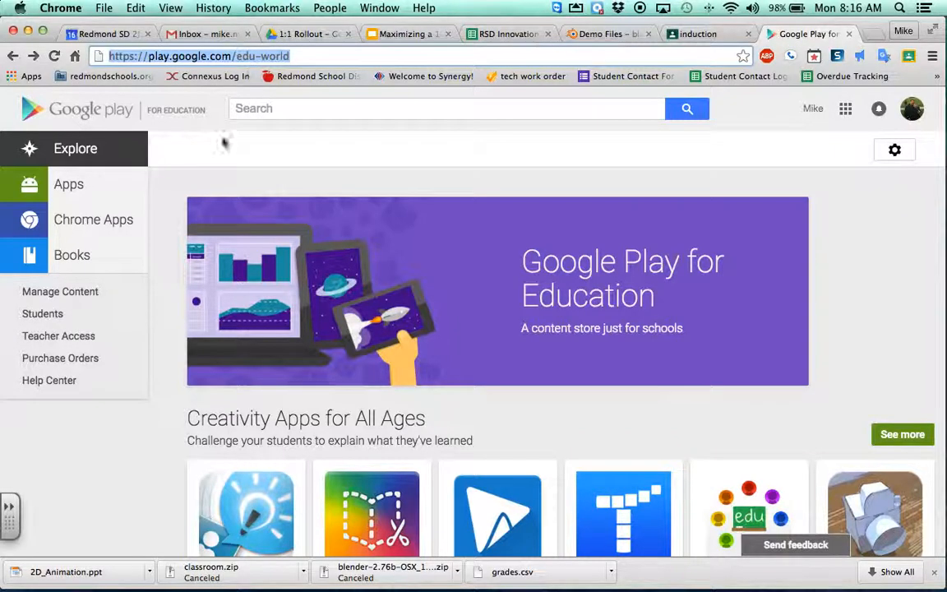
mouse_move(455, 310)
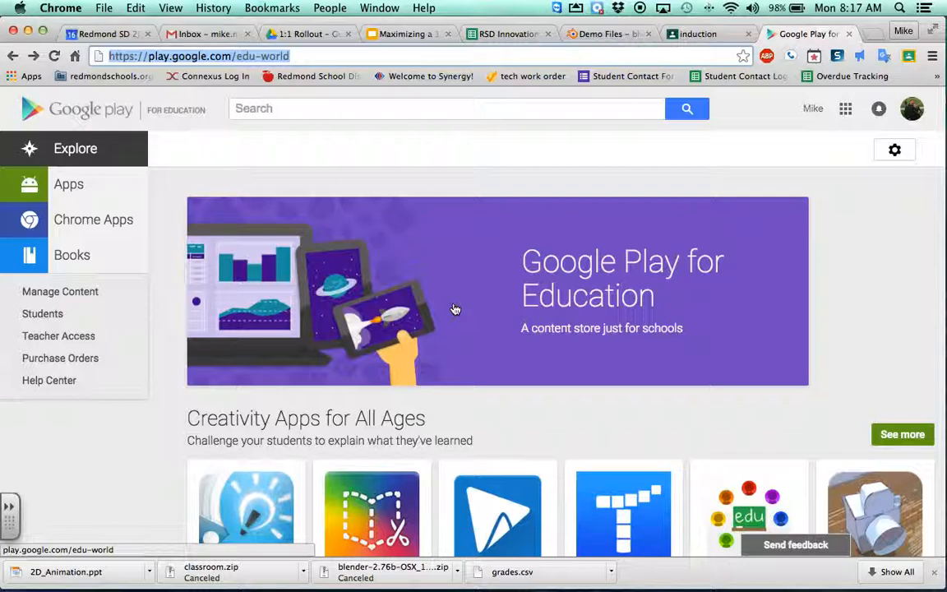
mouse_move(93, 220)
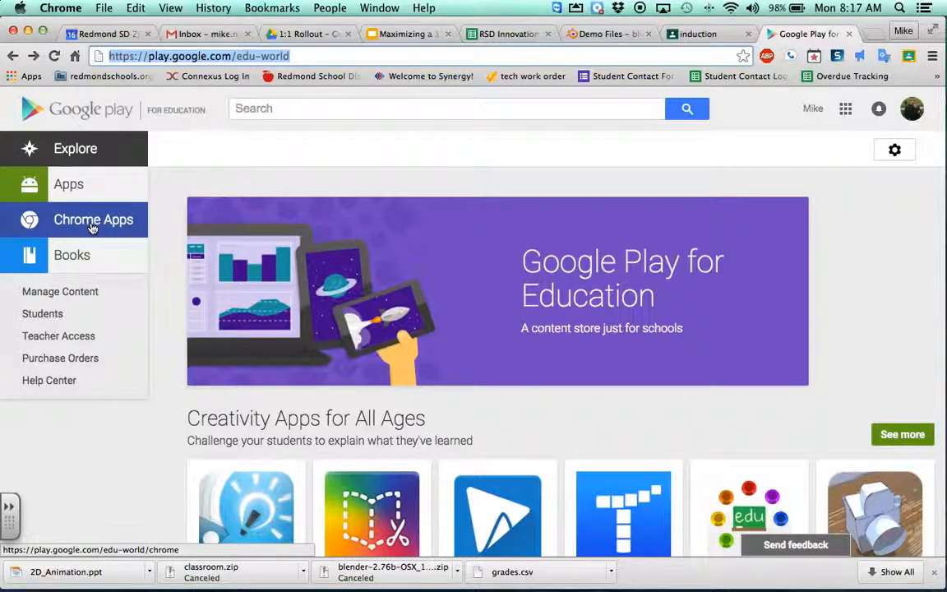
- Browse the Chrome Apps catalogue's Most Popular Teacher Tools row
click(93, 220)
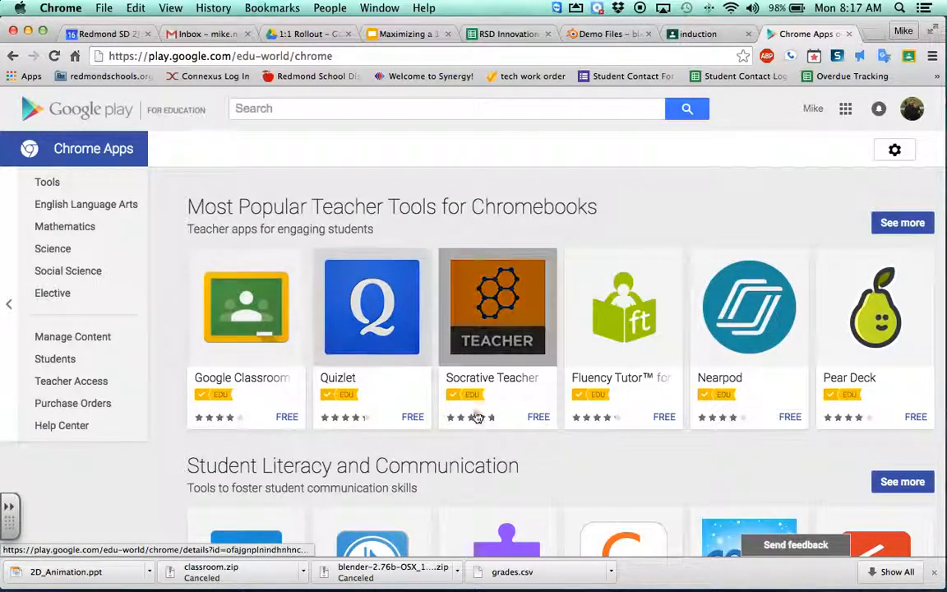
scroll(down, 3)
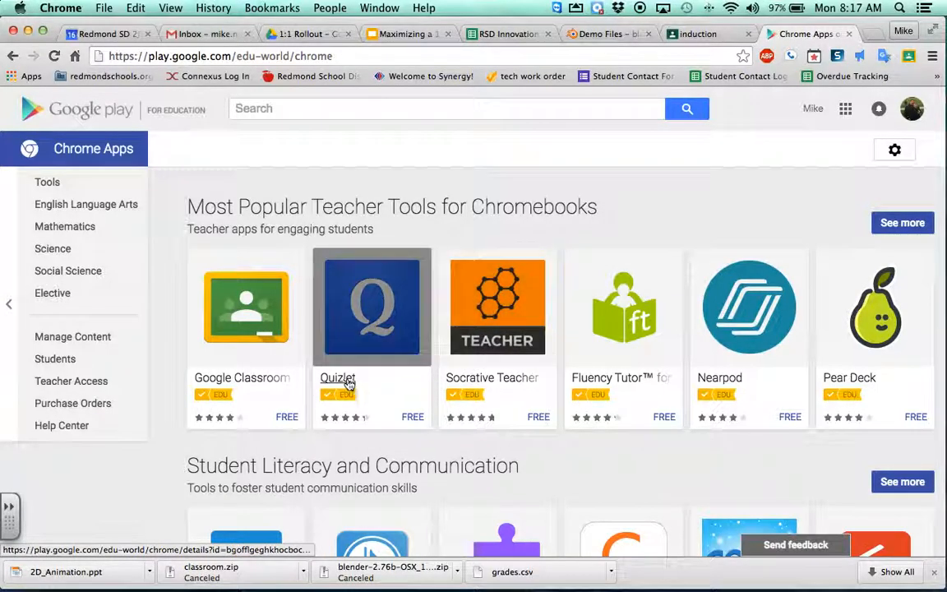
mouse_move(337, 378)
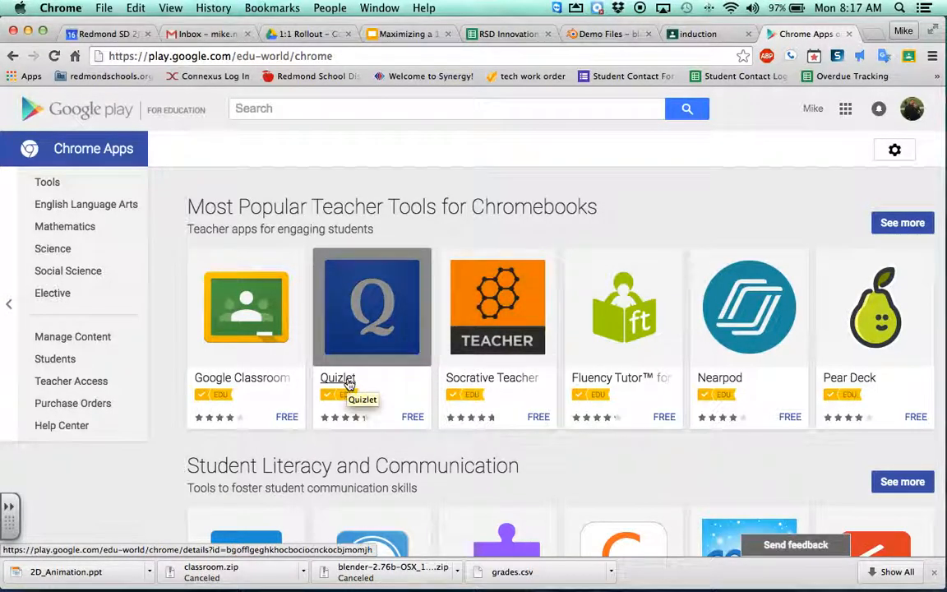
- Start installing Quizlet from its details page, reaching the Students or groups dialog, then switch to the induction class
click(371, 307)
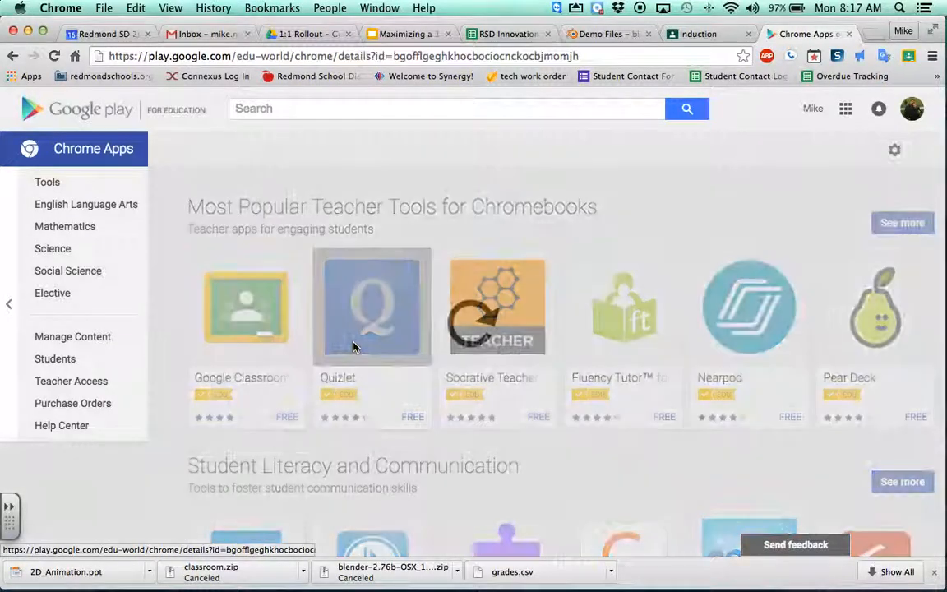
click(372, 306)
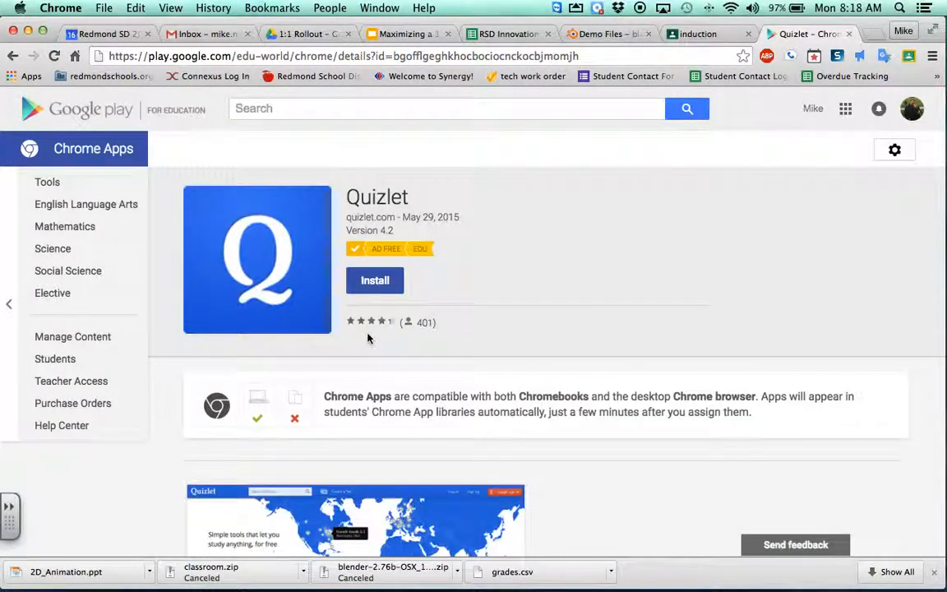
click(374, 281)
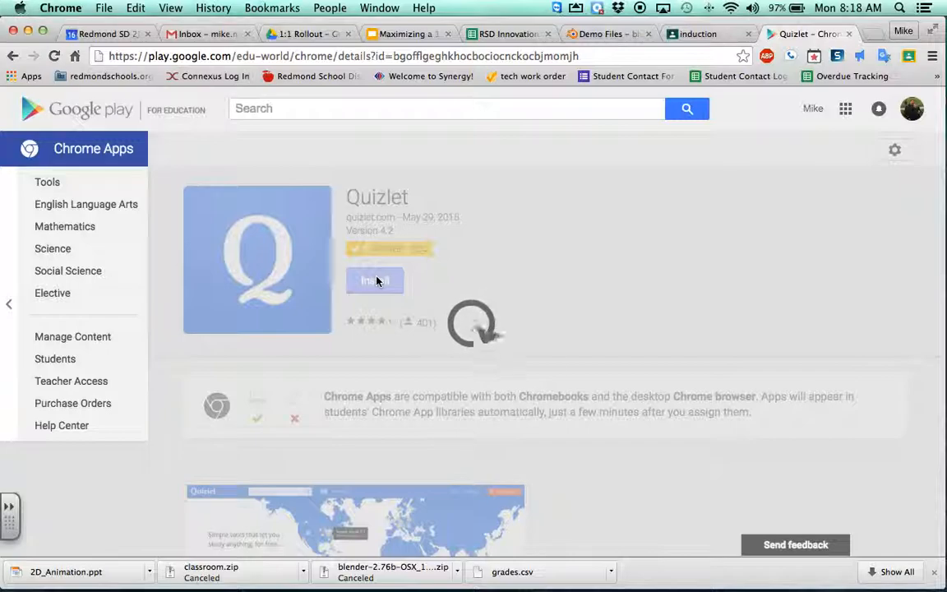
click(375, 280)
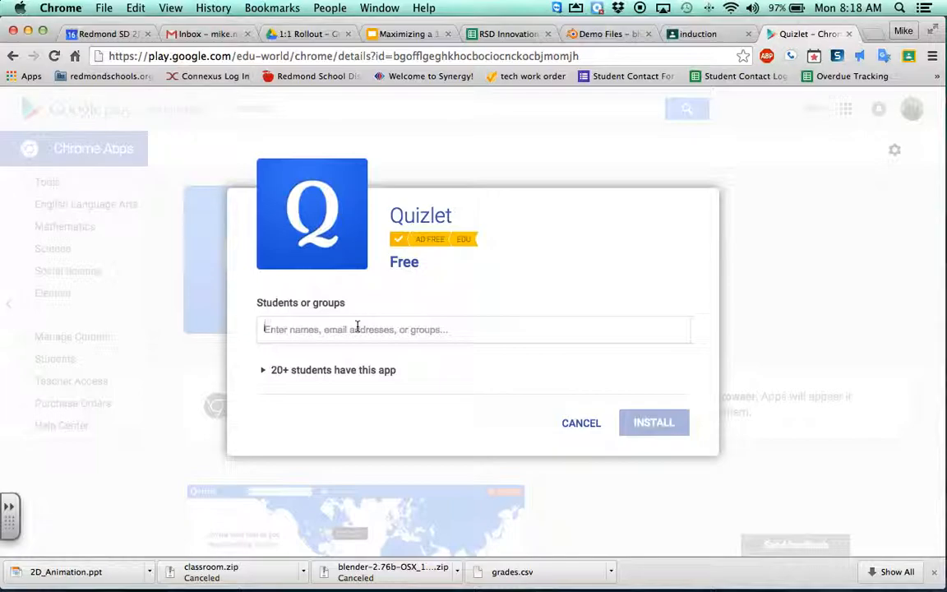
mouse_move(709, 271)
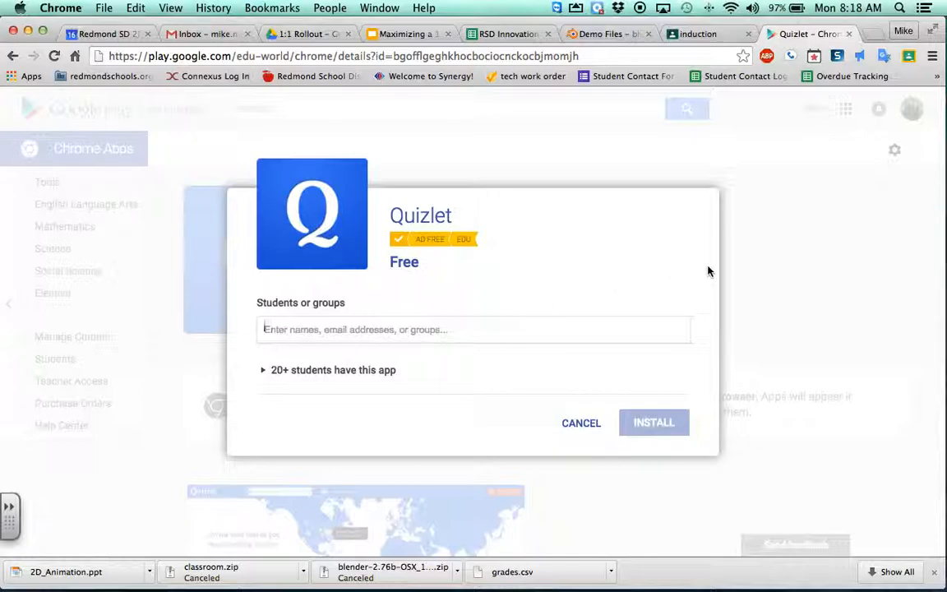
click(707, 34)
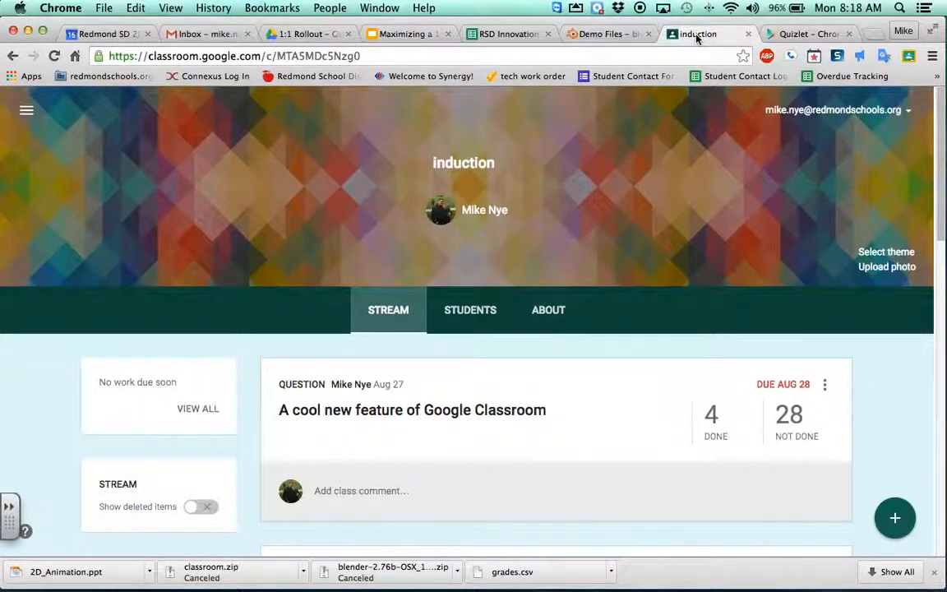
mouse_move(387, 321)
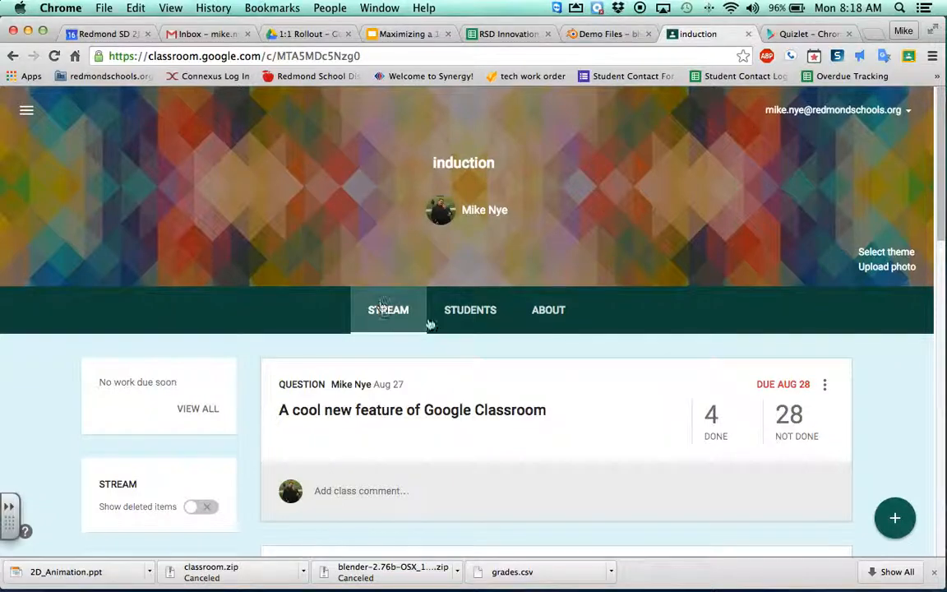
- Select all students on the induction class roster and start an email to them via Actions > Email
click(471, 310)
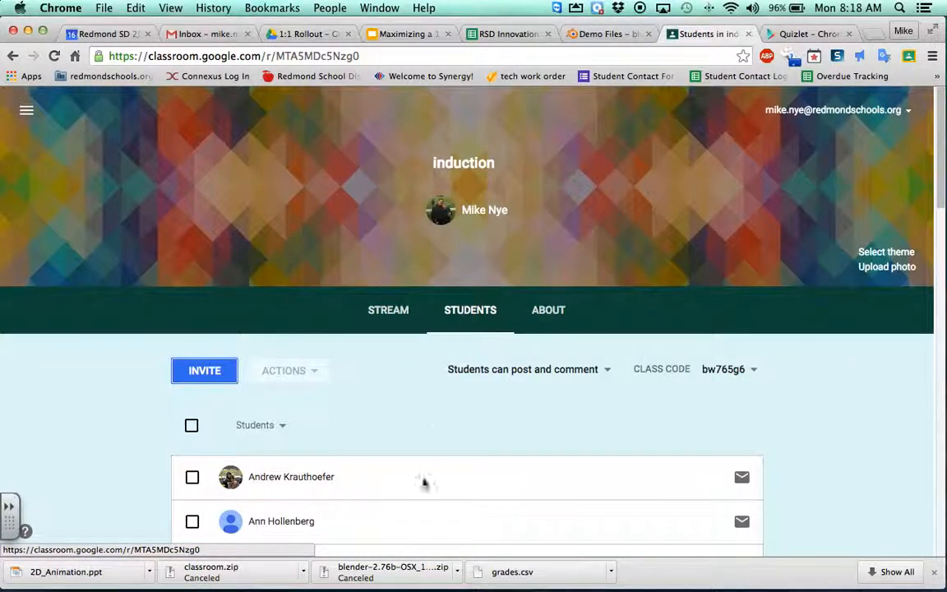
scroll(down, 3)
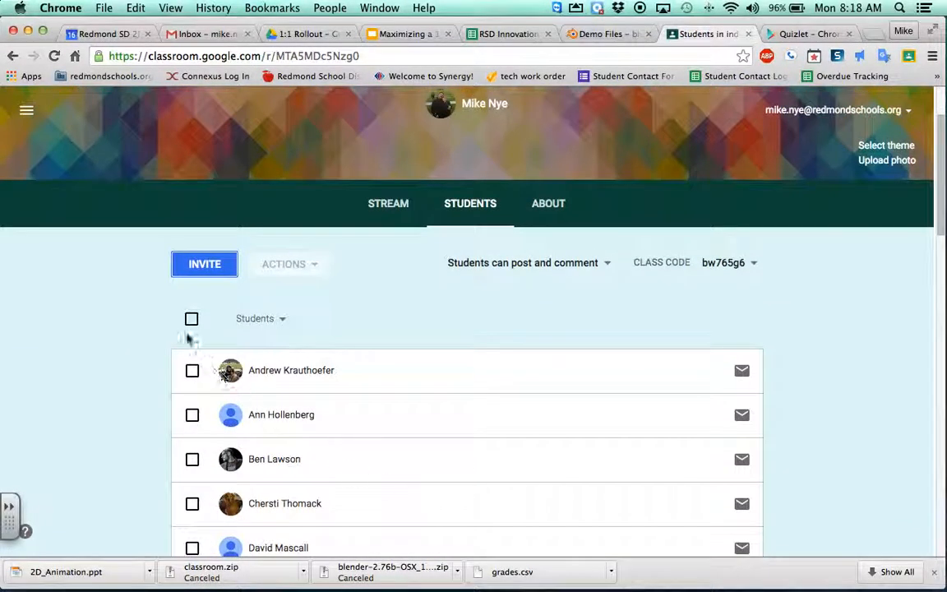
click(191, 319)
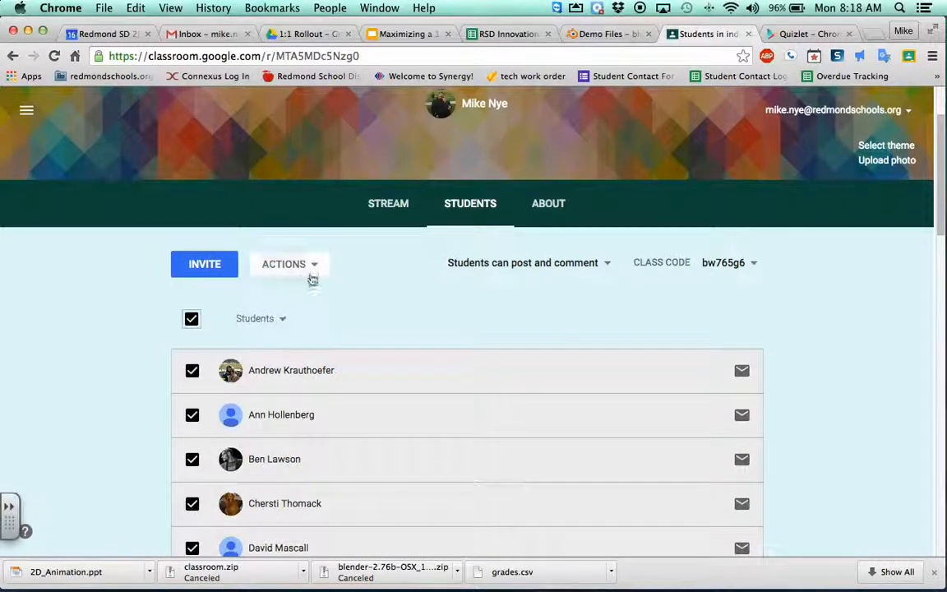
click(289, 264)
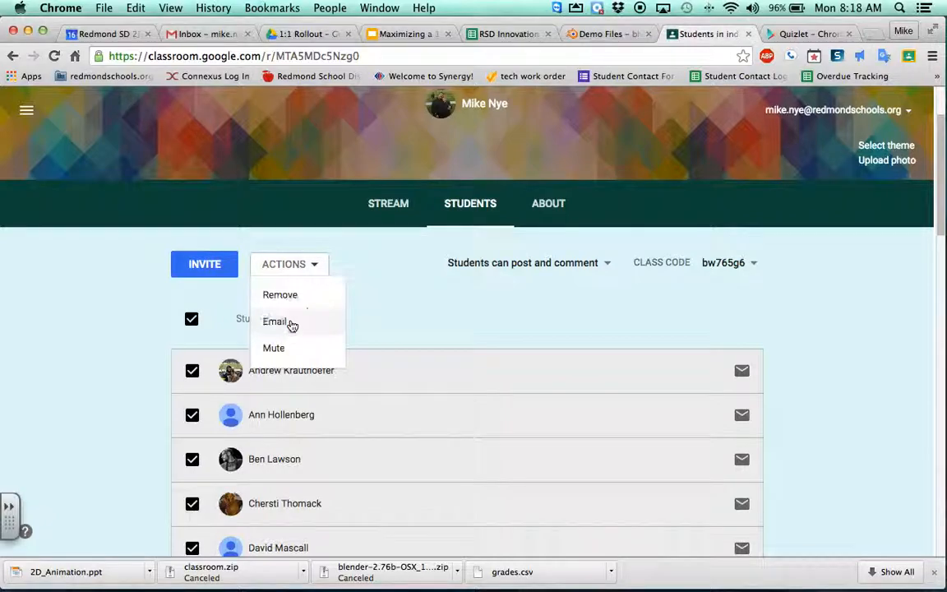
click(275, 321)
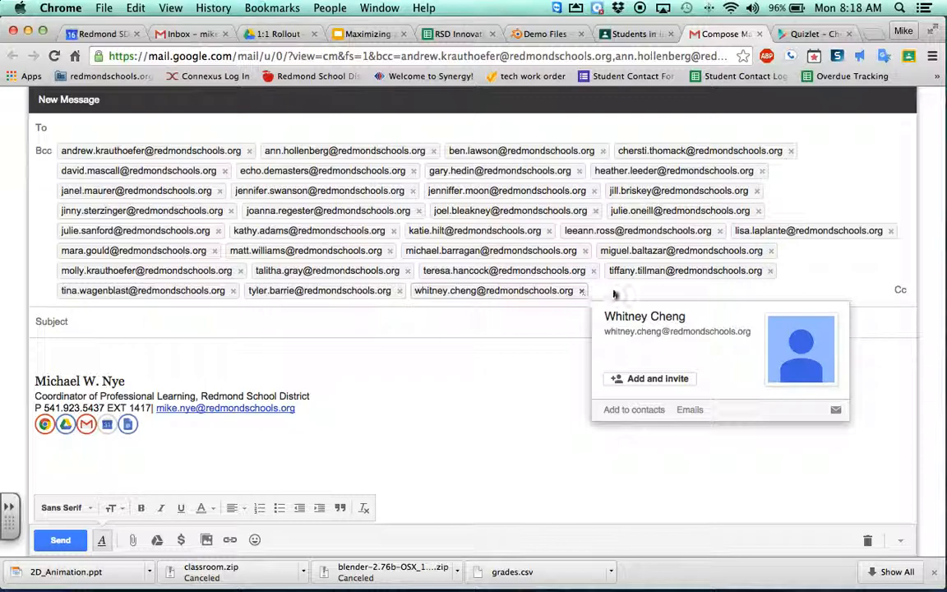
click(155, 150)
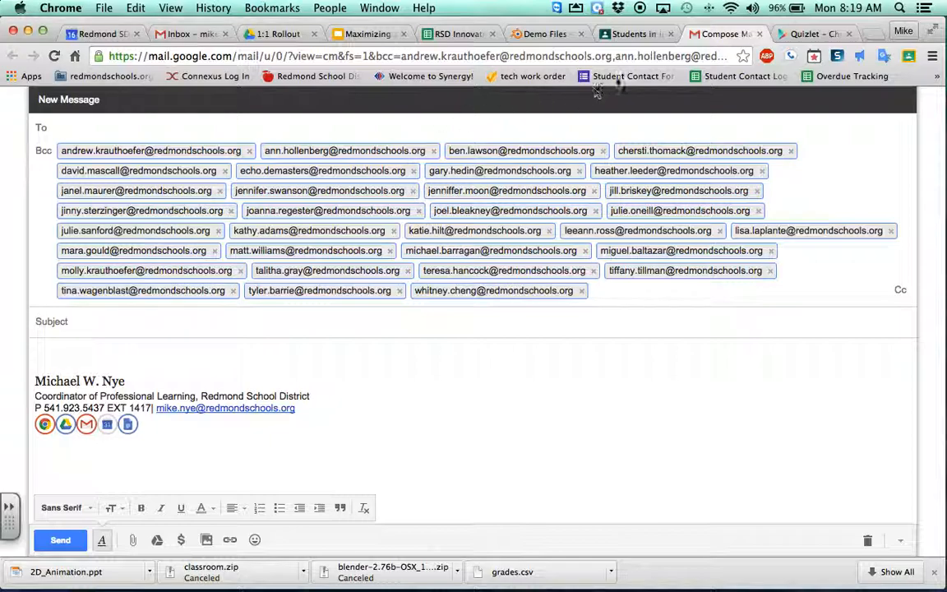
click(814, 34)
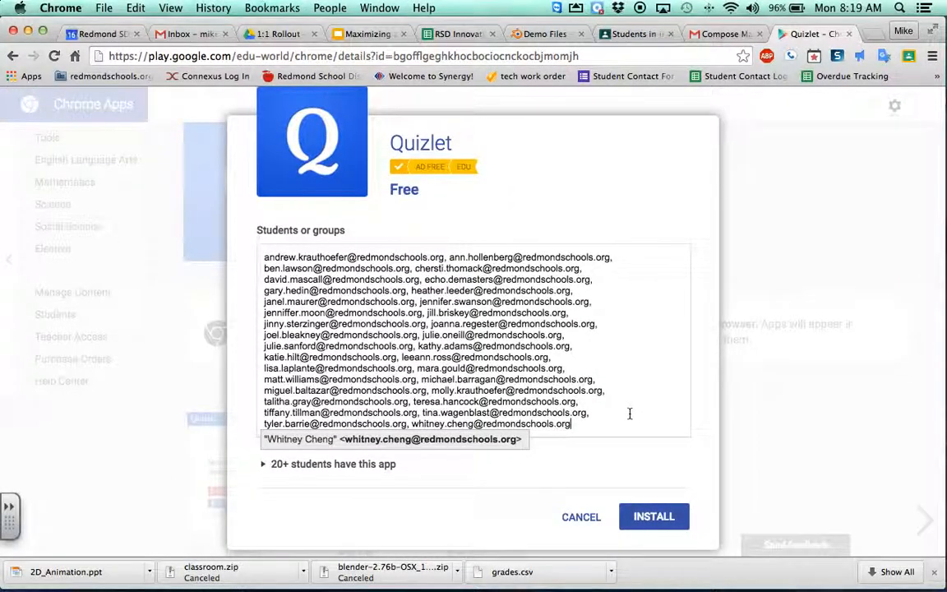
- Assign Quizlet to the pasted list of class student email addresses and install it
scroll(down, 3)
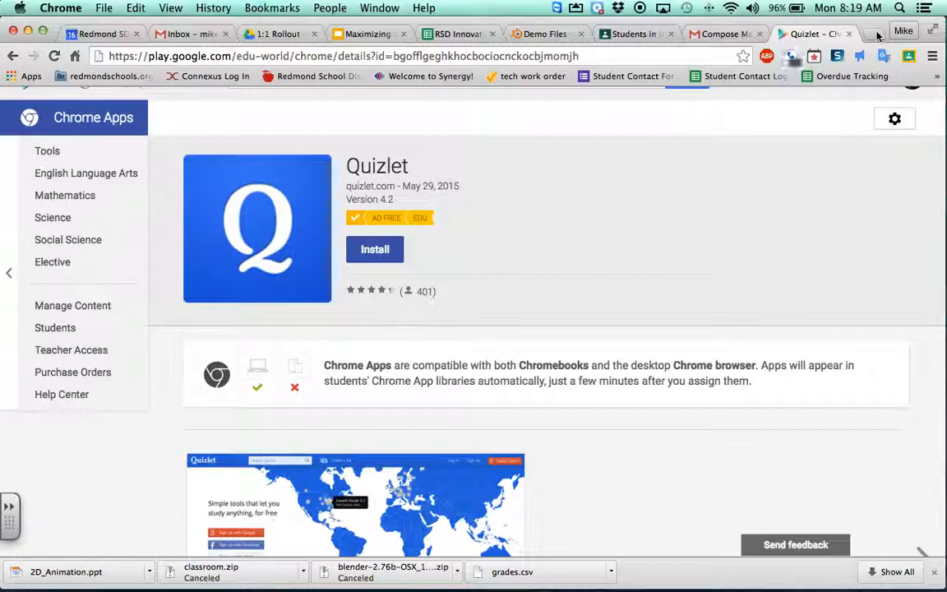
- Open Google Groups for the Redmond School District in a new tab from the Google apps menu
click(867, 34)
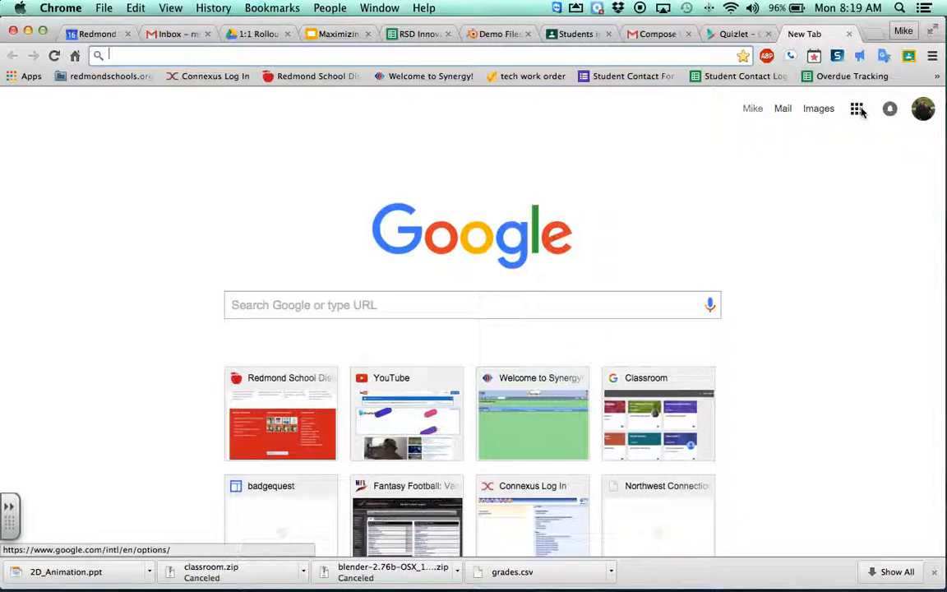
click(856, 108)
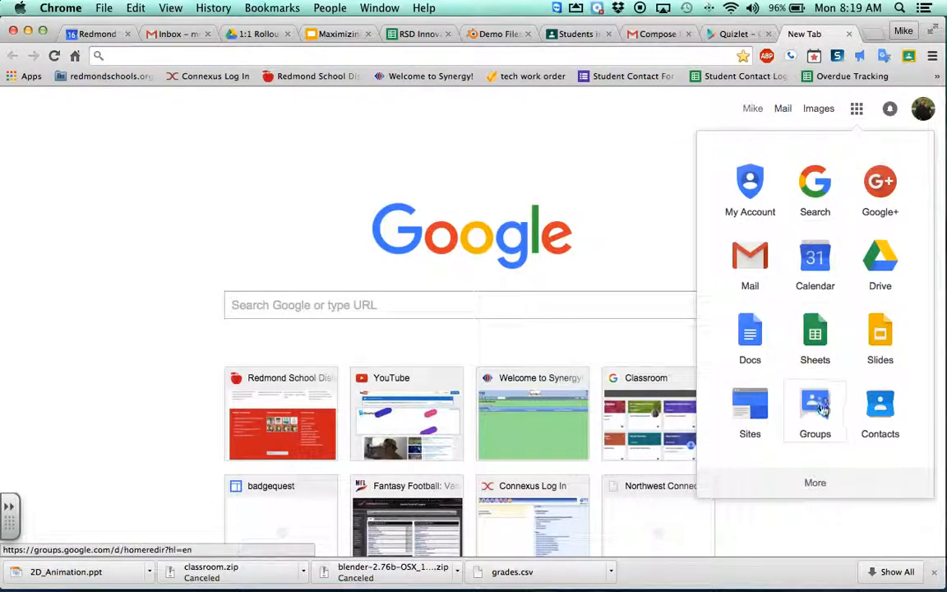
click(815, 409)
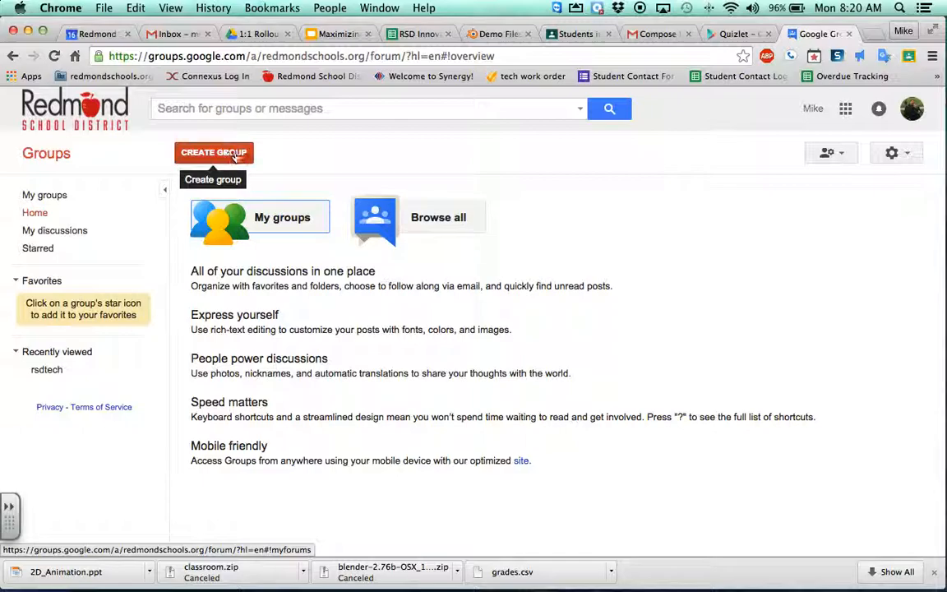
- Open a blank Create Group form, then return to the Quizlet page in Play for Education
click(213, 152)
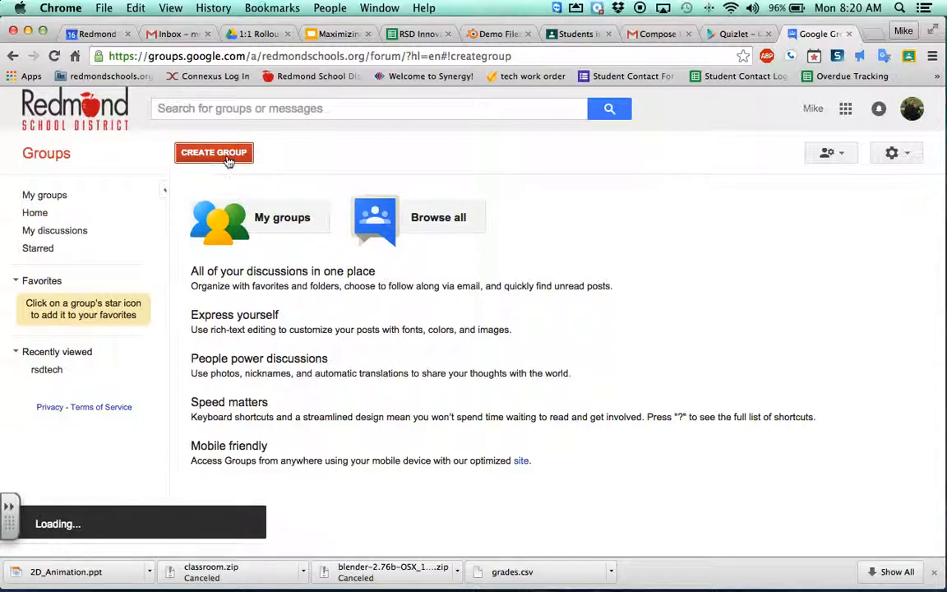
click(214, 152)
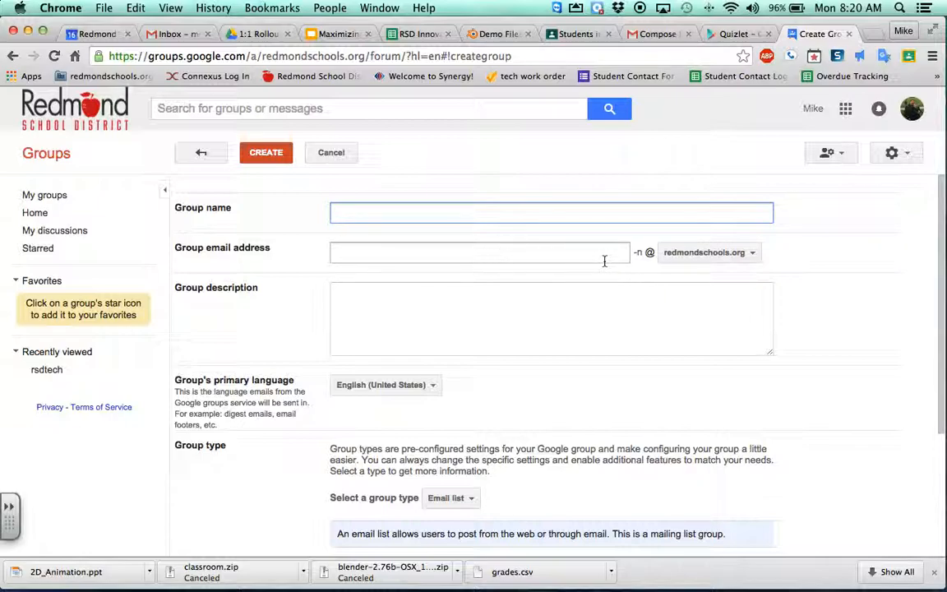
mouse_move(723, 263)
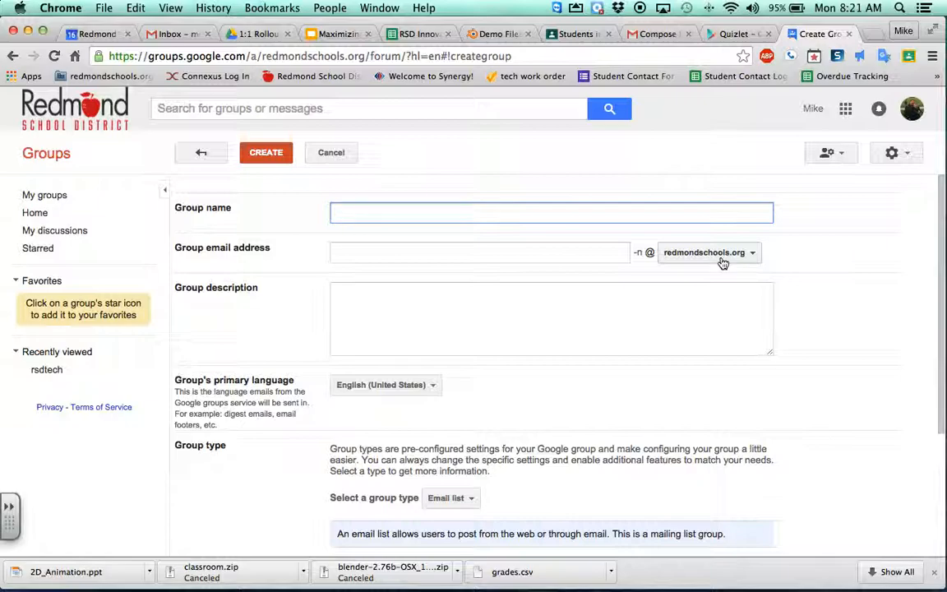
click(732, 34)
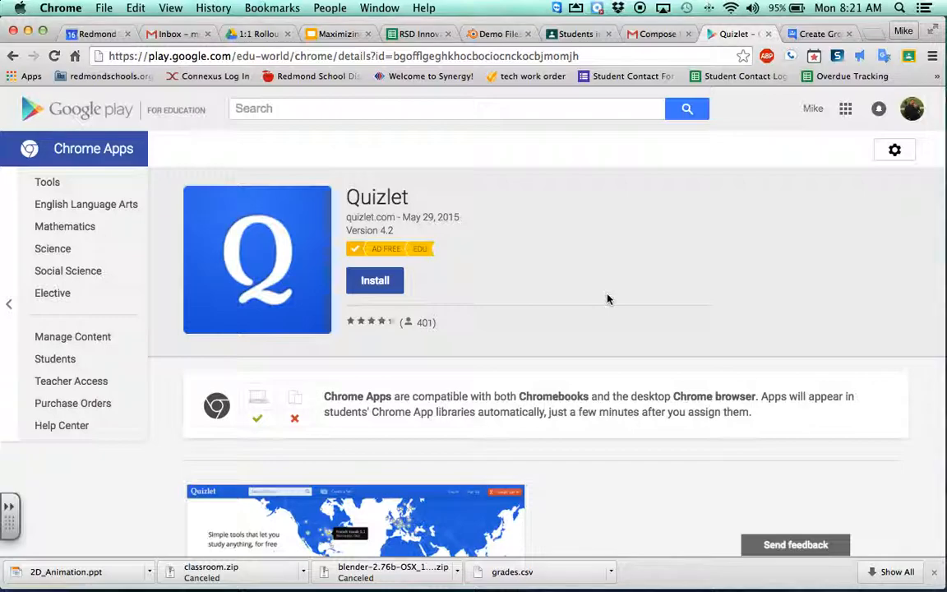
mouse_move(70, 113)
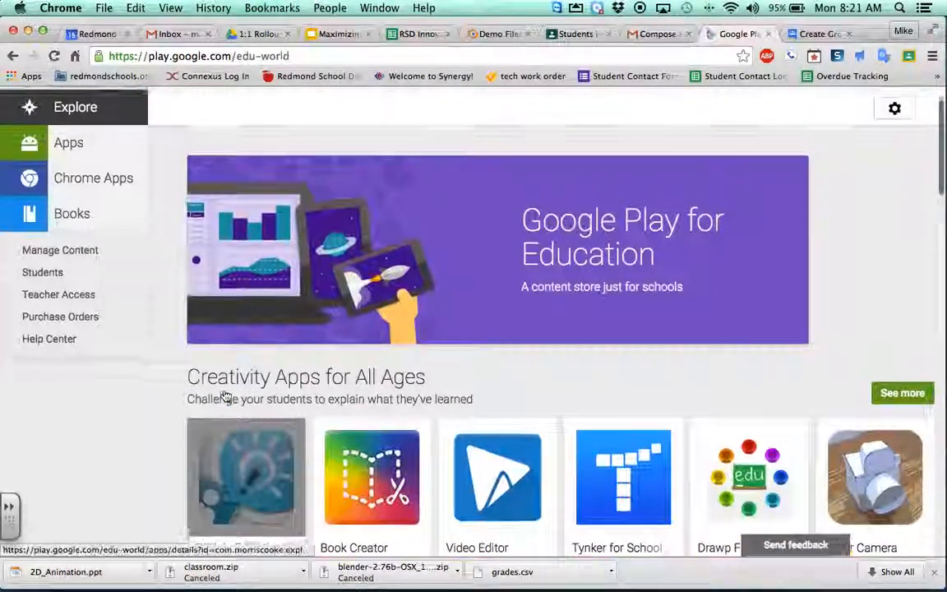
- Review installed Android apps in Manage Content and switch to the Chrome Apps list
scroll(down, 3)
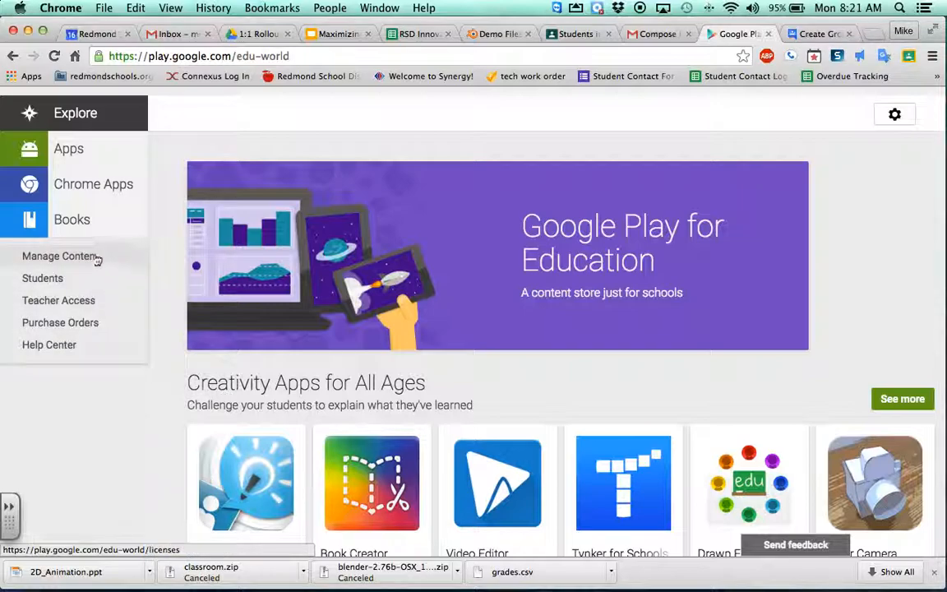
mouse_move(109, 261)
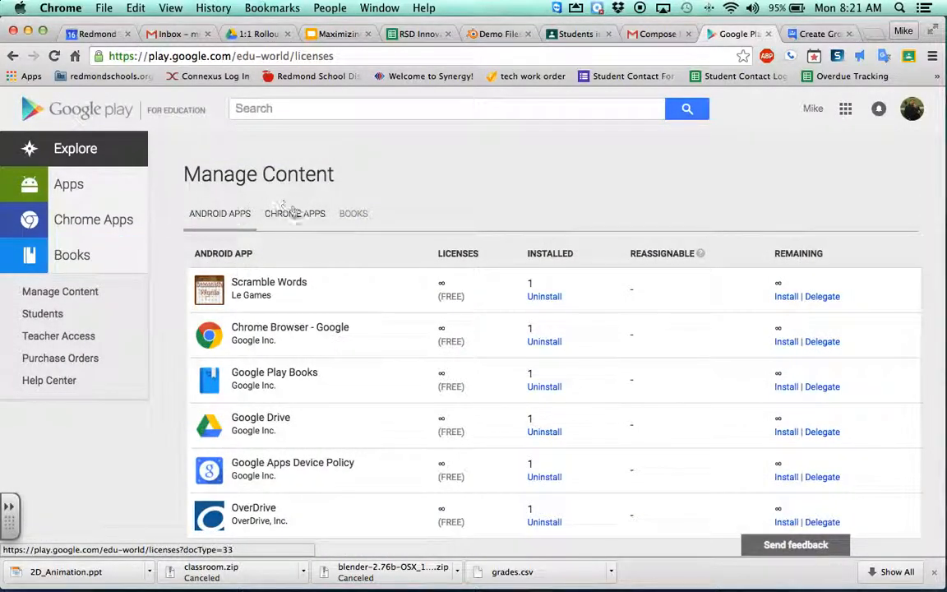
click(294, 213)
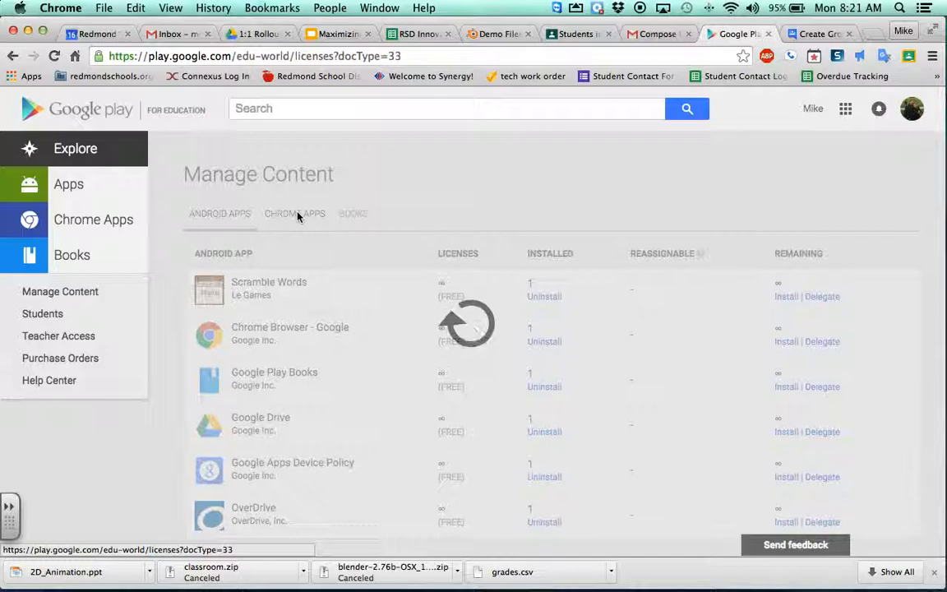
- Review installed Chrome apps with Quizlet at 22 installs, then begin uninstalling Desmos Graphing Calculator
click(295, 213)
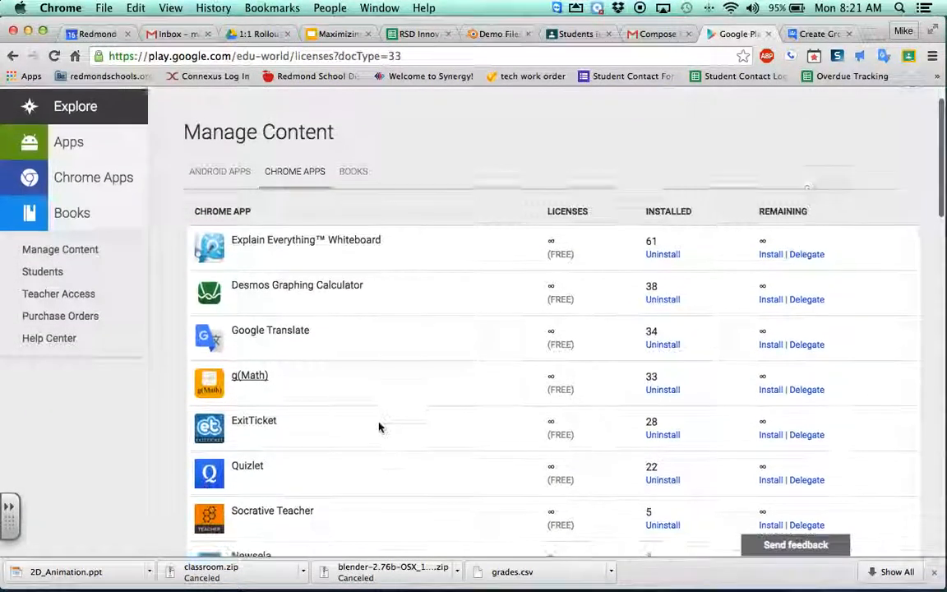
scroll(down, 3)
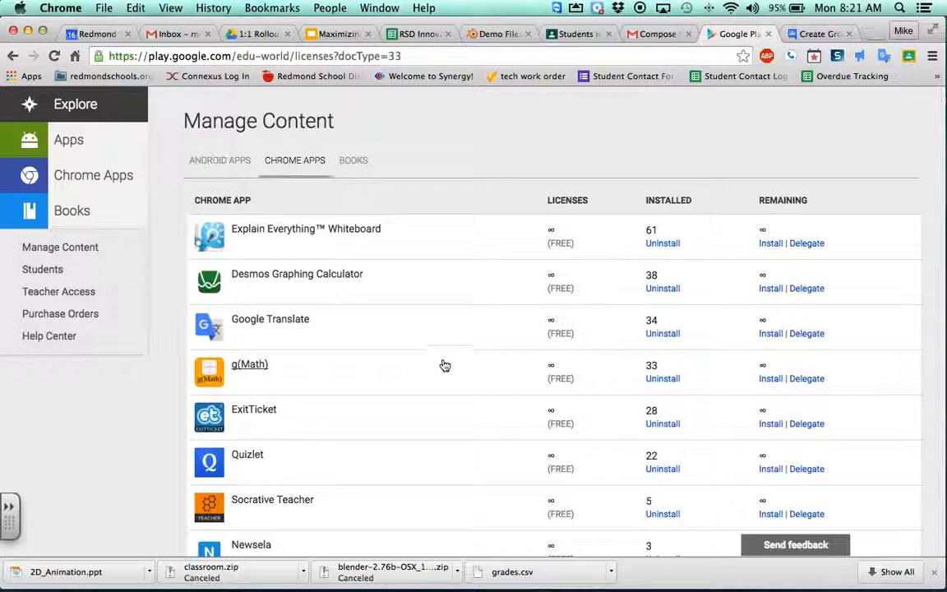
mouse_move(297, 274)
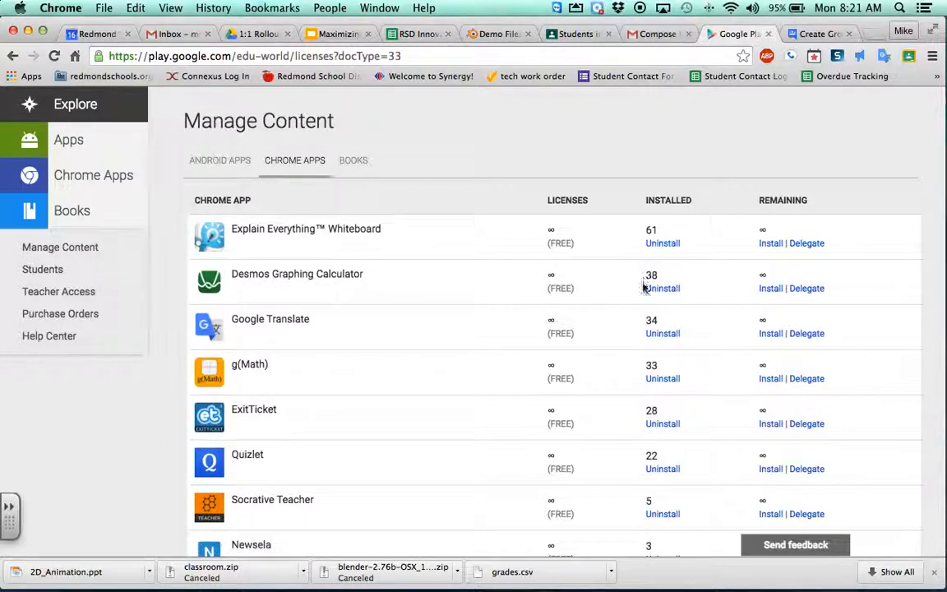
click(662, 288)
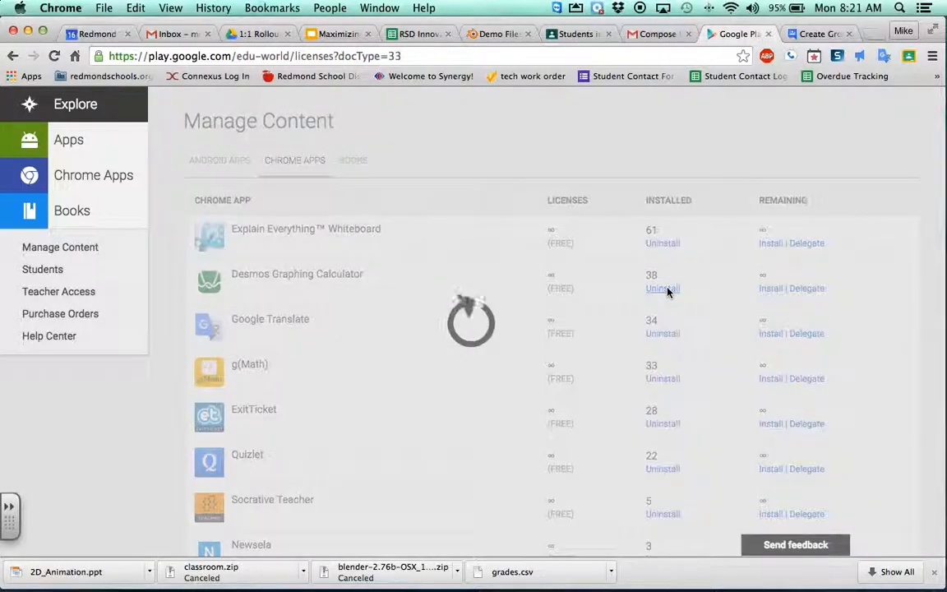
click(663, 288)
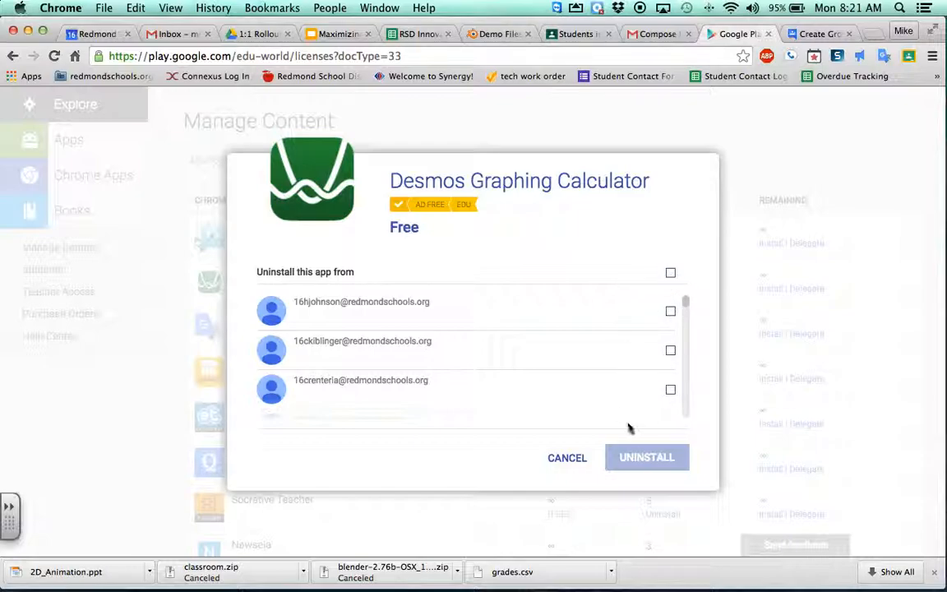
mouse_move(646, 458)
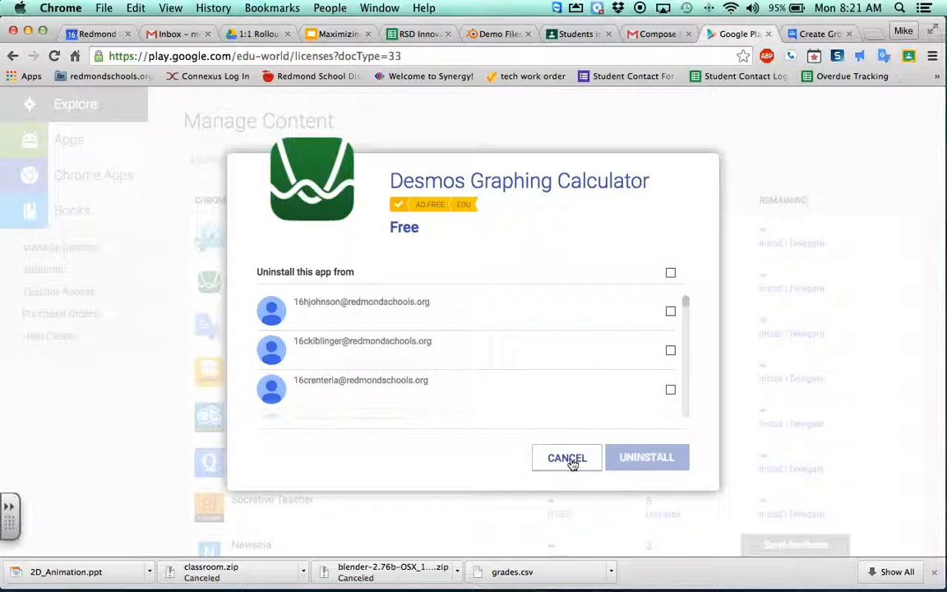
click(566, 457)
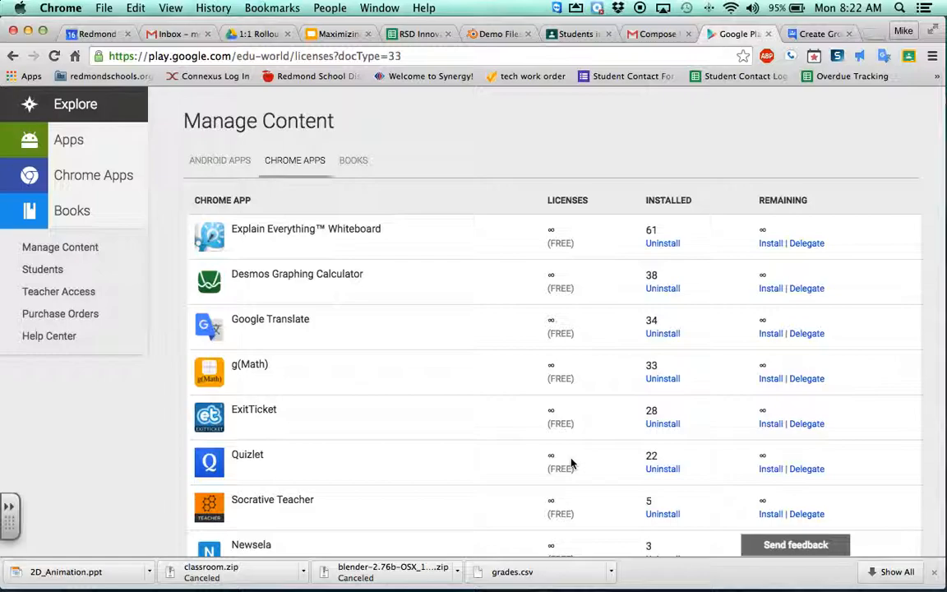
mouse_move(584, 413)
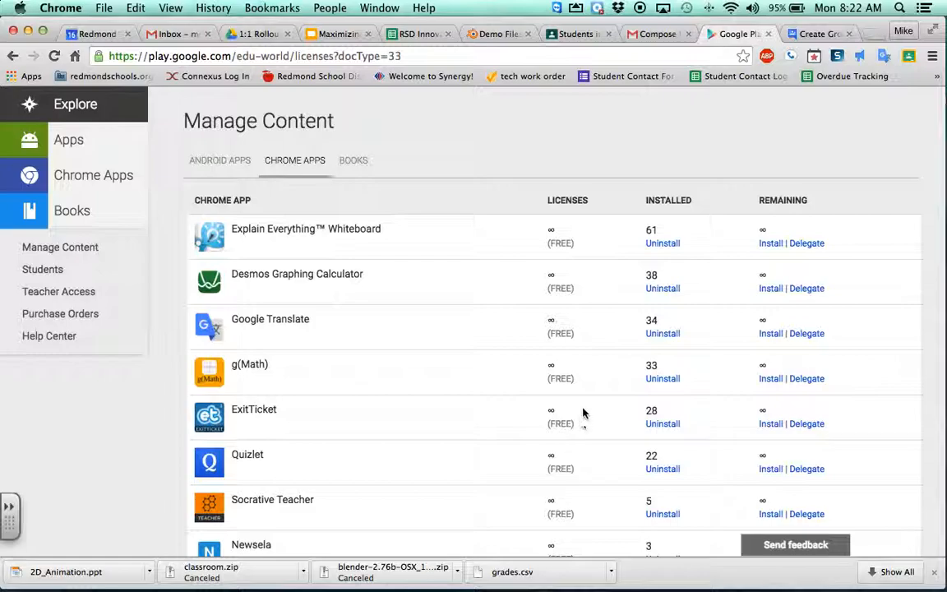
mouse_move(627, 165)
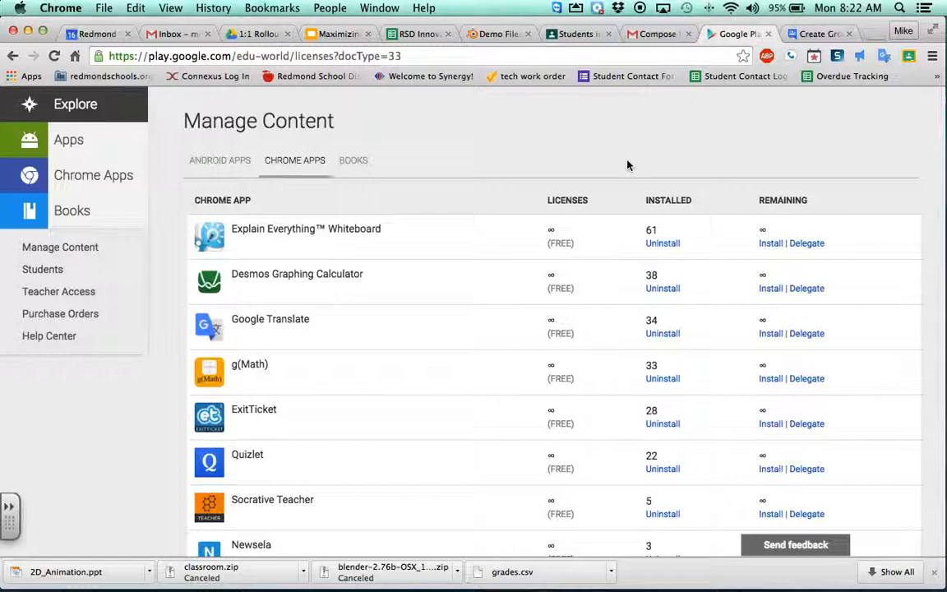